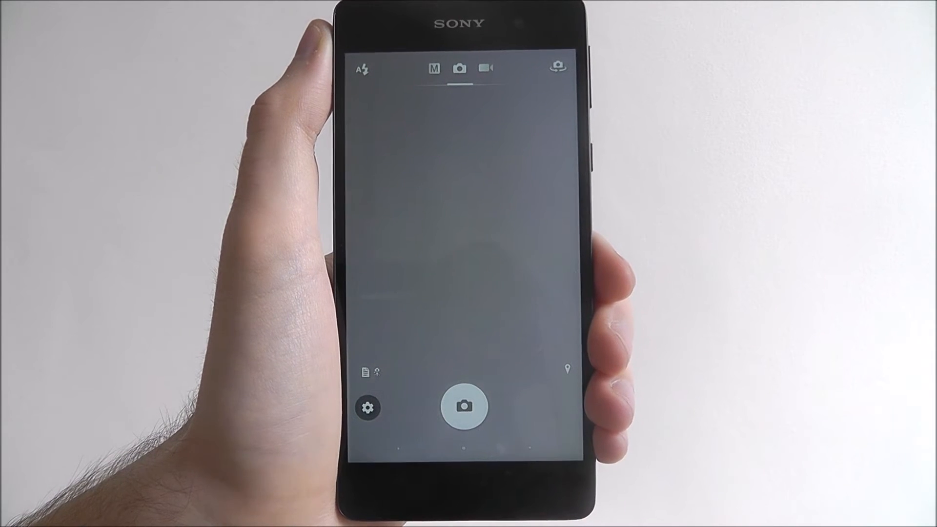
# - Capture a still photo of the grey scene in view with the shutter button
pyautogui.click(465, 406)
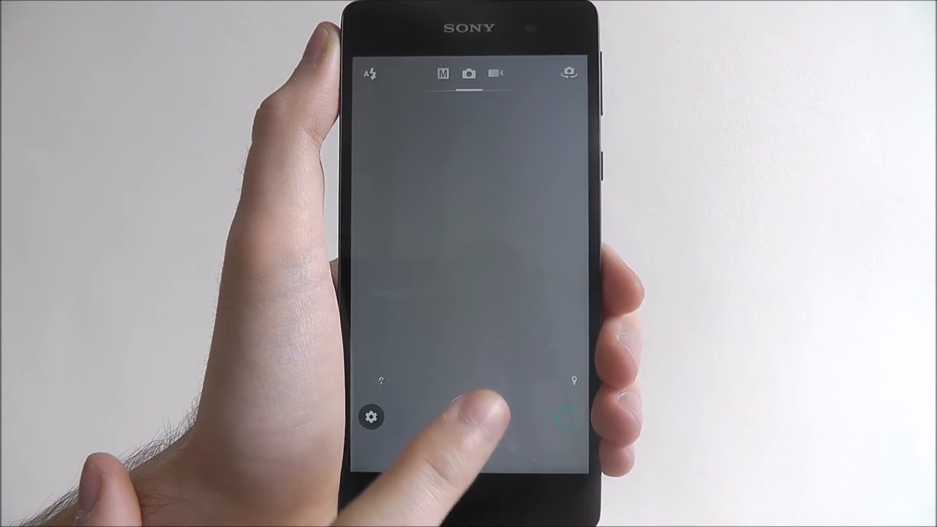